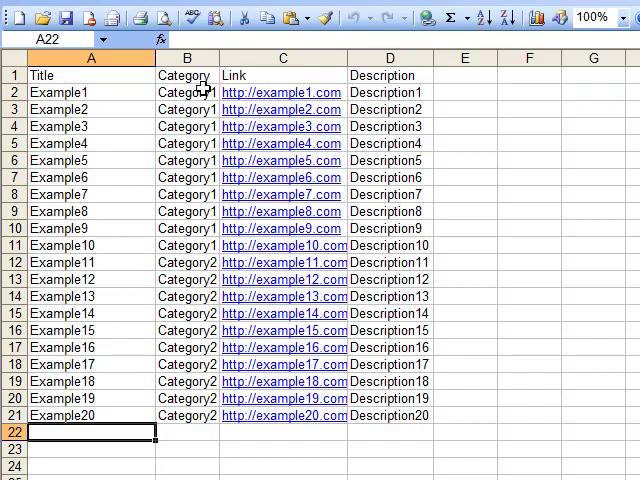
mouse_move(304, 108)
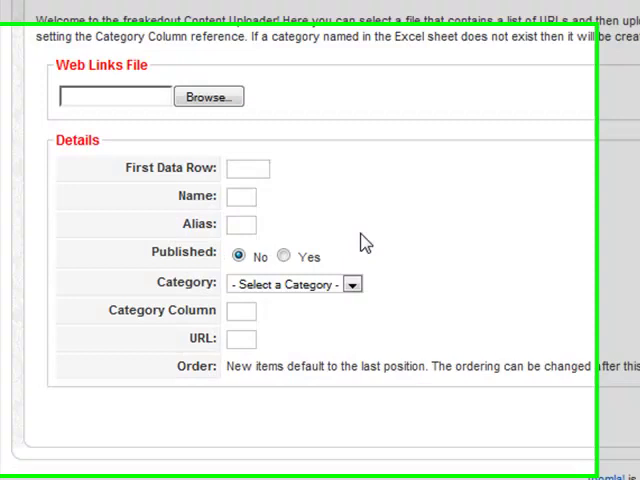
Set first data row 2, name column A, and mark the uploaded links as published
scroll("down", 3)
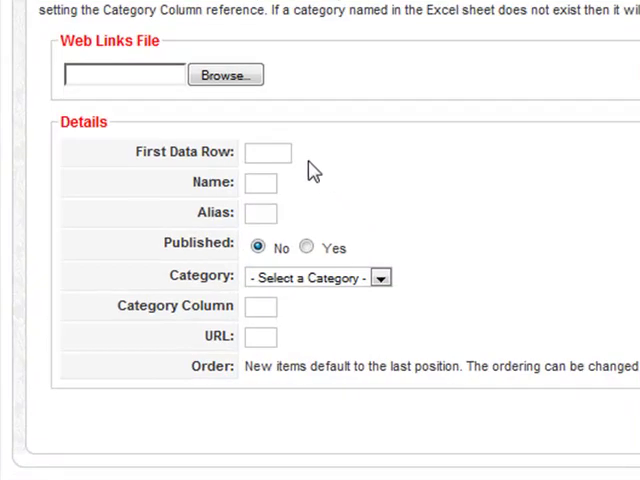
type("2")
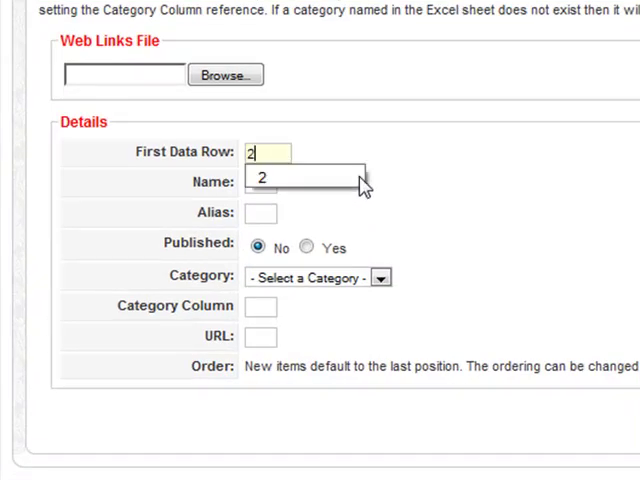
left_click(260, 184)
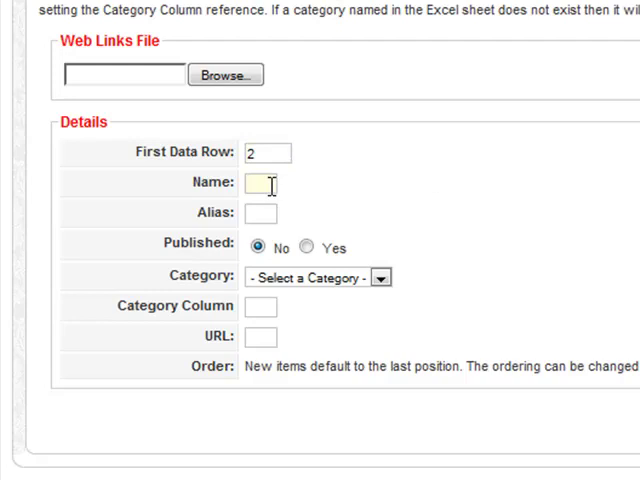
type("A")
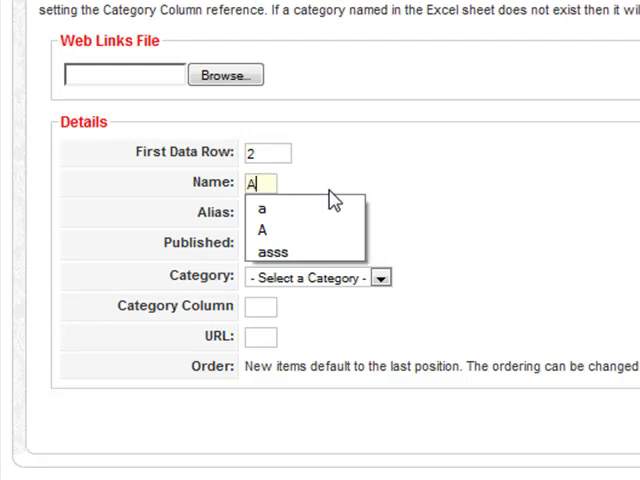
left_click(264, 228)
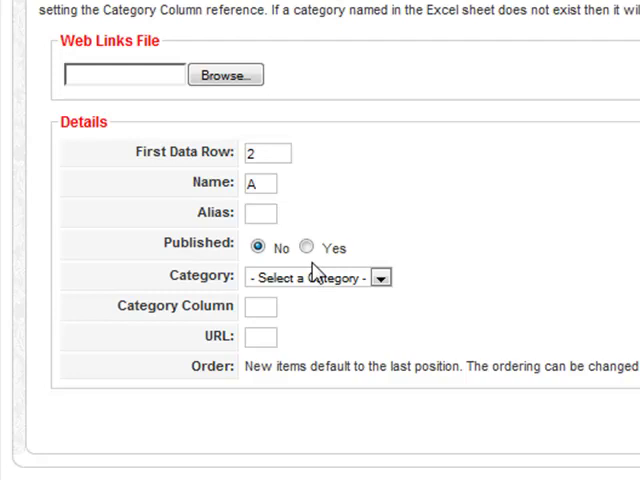
left_click(308, 246)
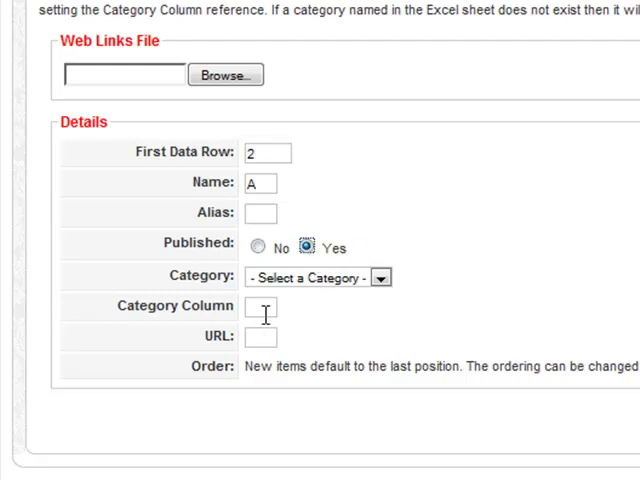
Map the category column to B and the URL column to C
left_click(260, 308)
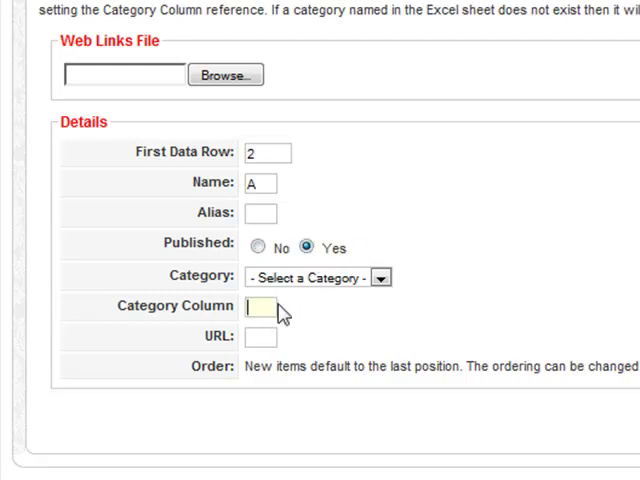
type("B")
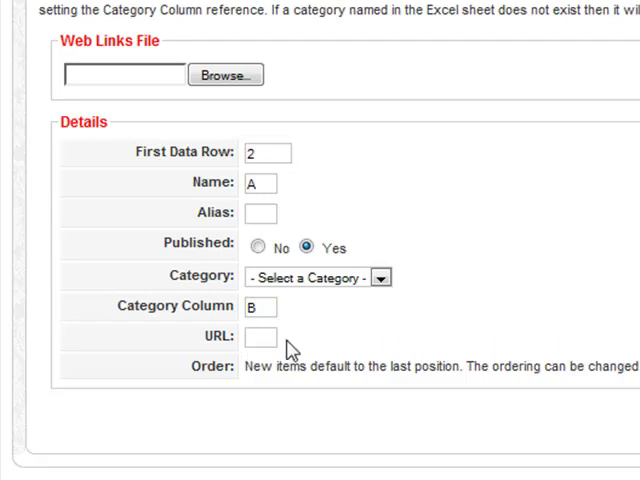
type("C")
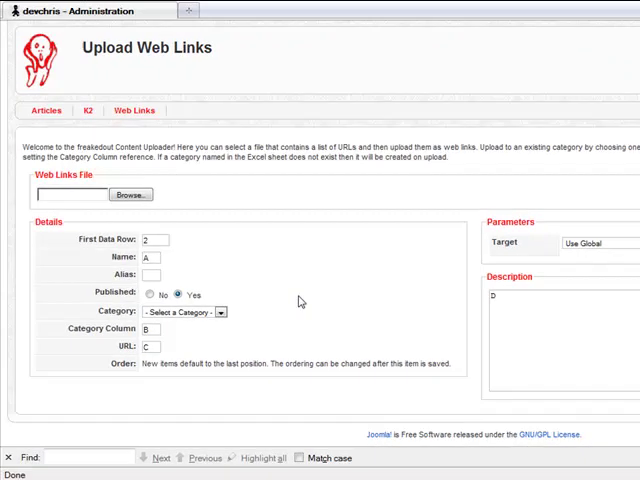
mouse_move(130, 194)
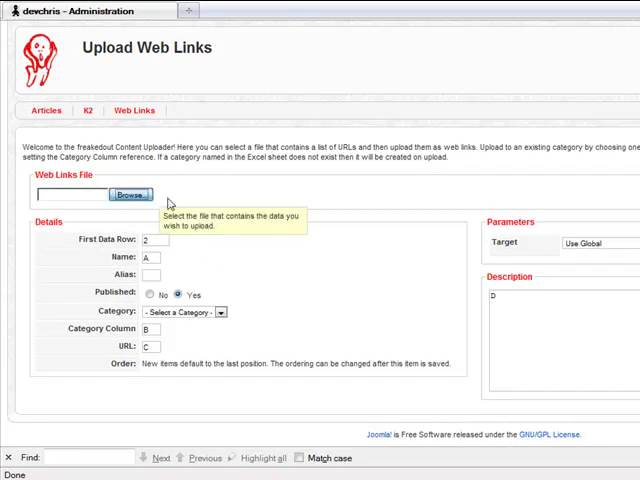
Choose the links Excel file and upload it to create the web links
left_click(128, 194)
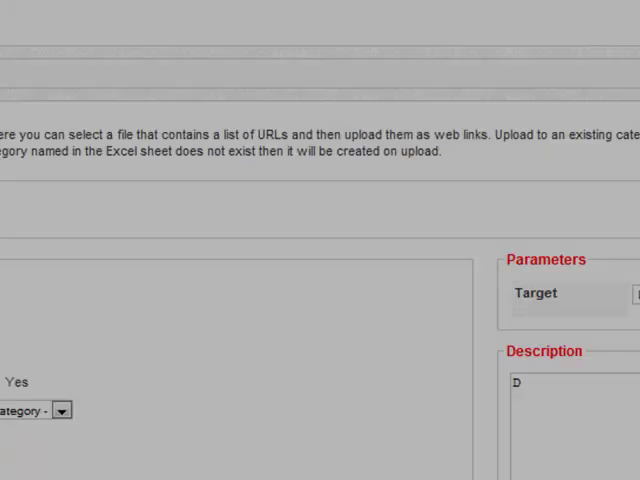
scroll("up", 3)
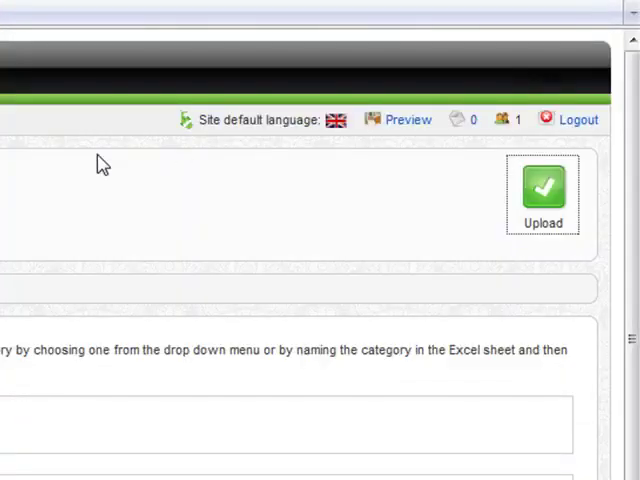
left_click(544, 190)
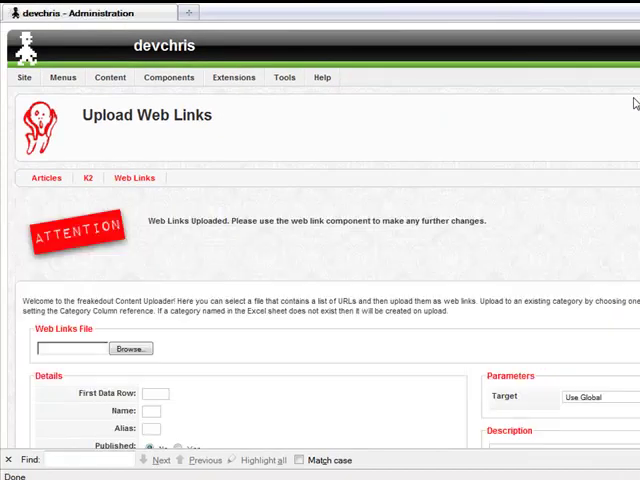
mouse_move(332, 200)
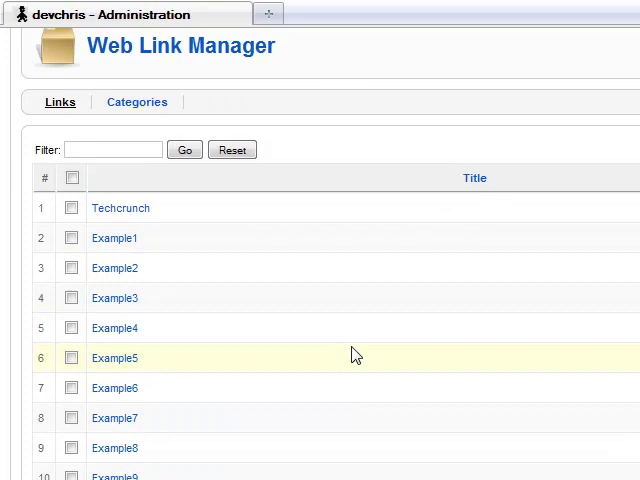
Review the imported links in Web Link Manager, then view the categories with Category1 and Category2
scroll("down", 3)
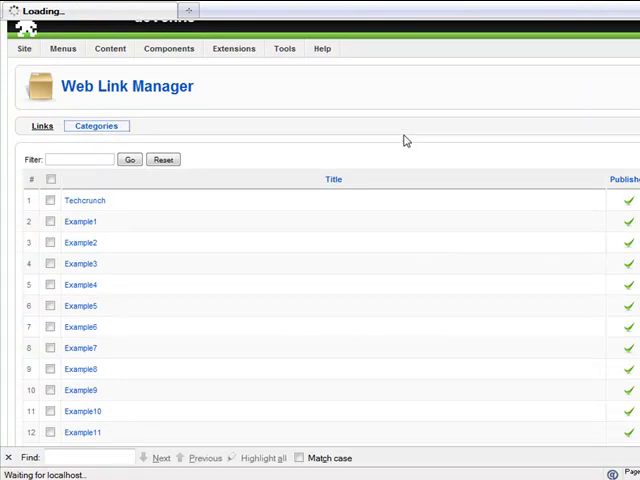
left_click(96, 126)
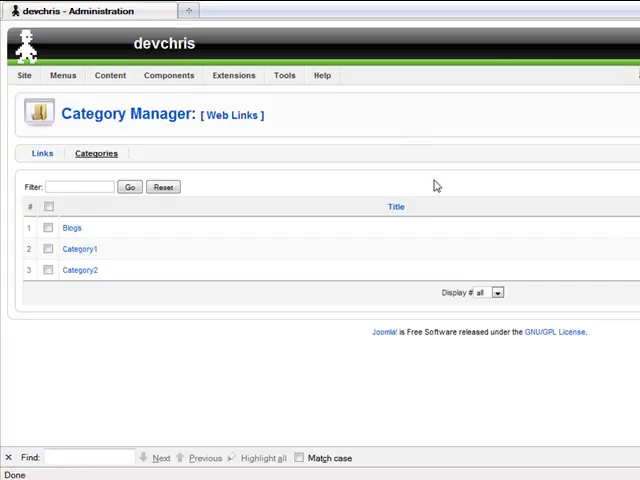